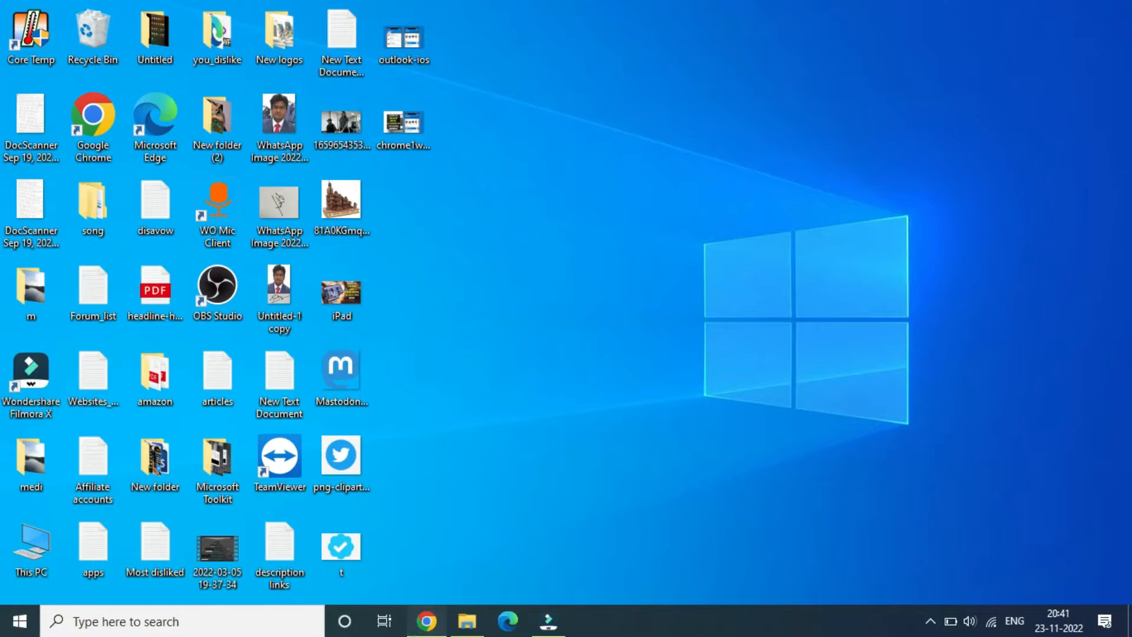
- Switch to the browser's Outlook Mail tab so the inbox message list shows
{"action": "left_click", "coordinate": [426, 622]}
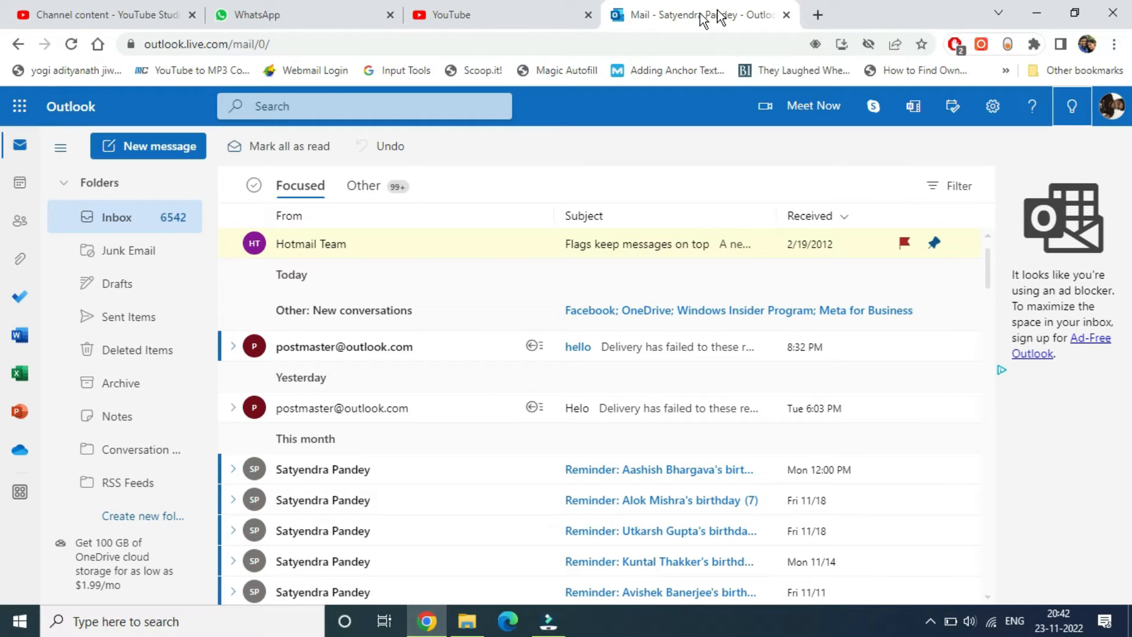
{"action": "mouse_move", "coordinate": [697, 14]}
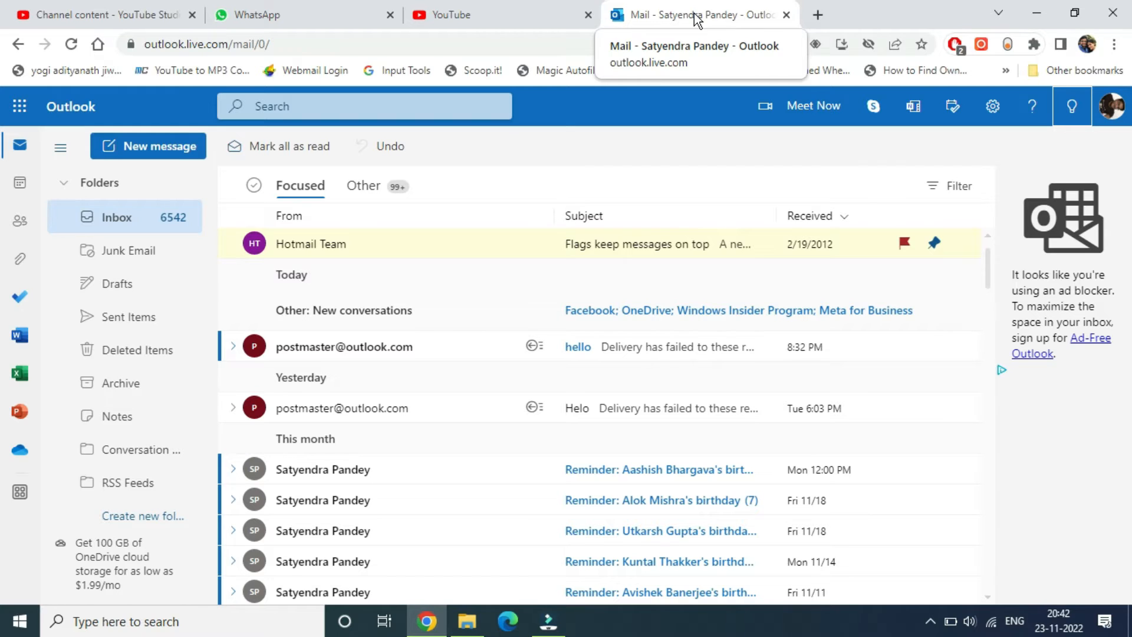
{"action": "mouse_move", "coordinate": [707, 177]}
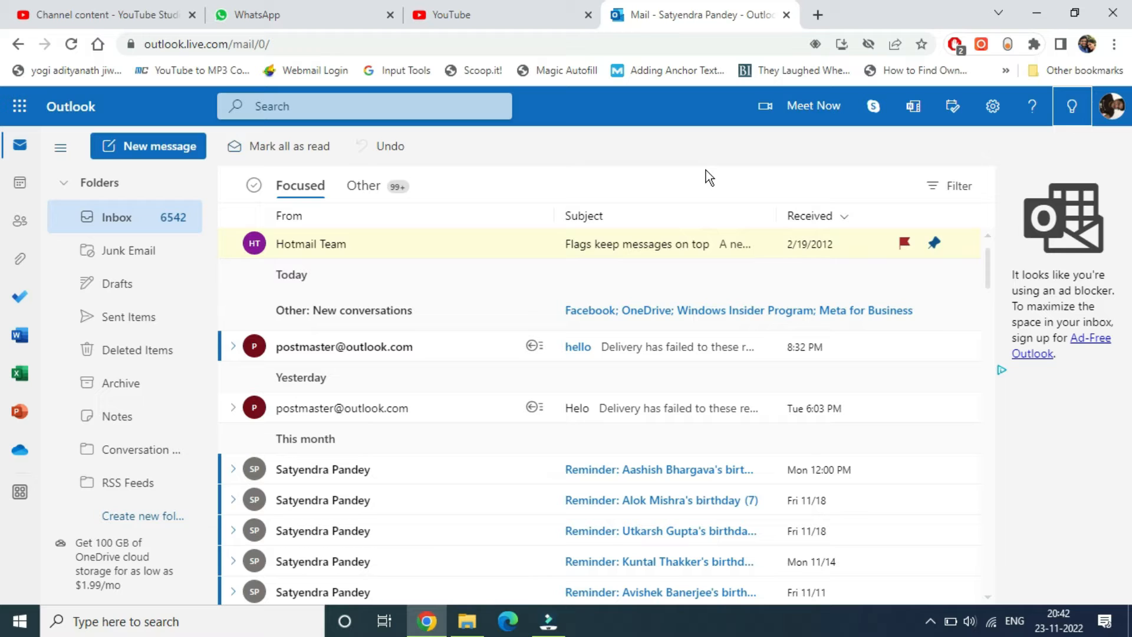
{"action": "mouse_move", "coordinate": [1009, 115]}
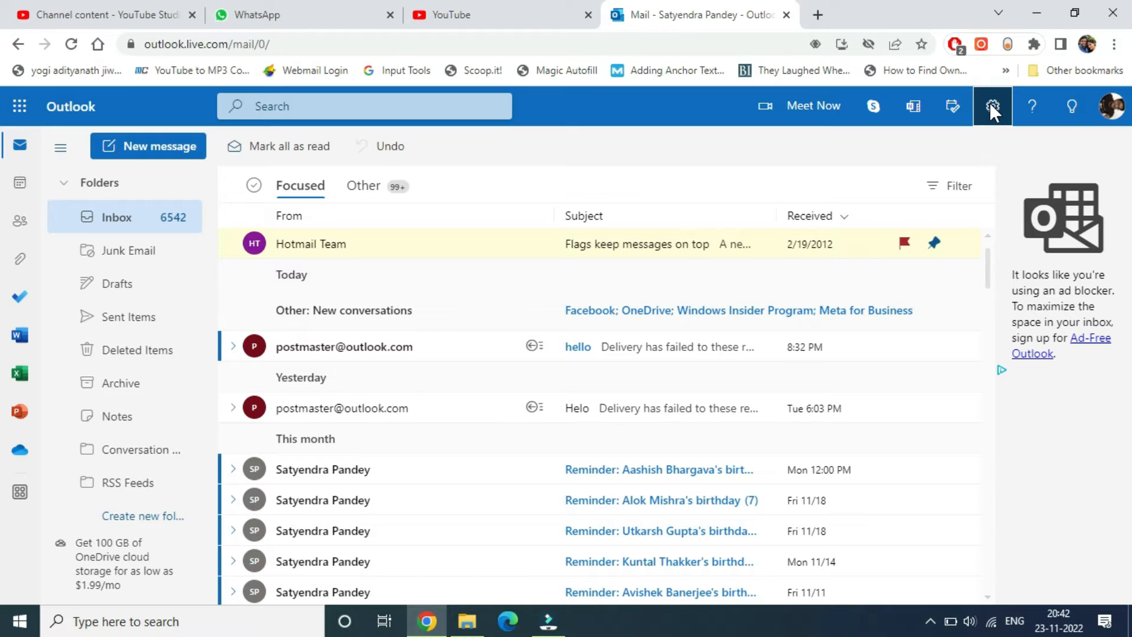
- Go from the gear's quick settings to 'View all Outlook settings', landing on Mail > Layout
{"action": "left_click", "coordinate": [993, 107]}
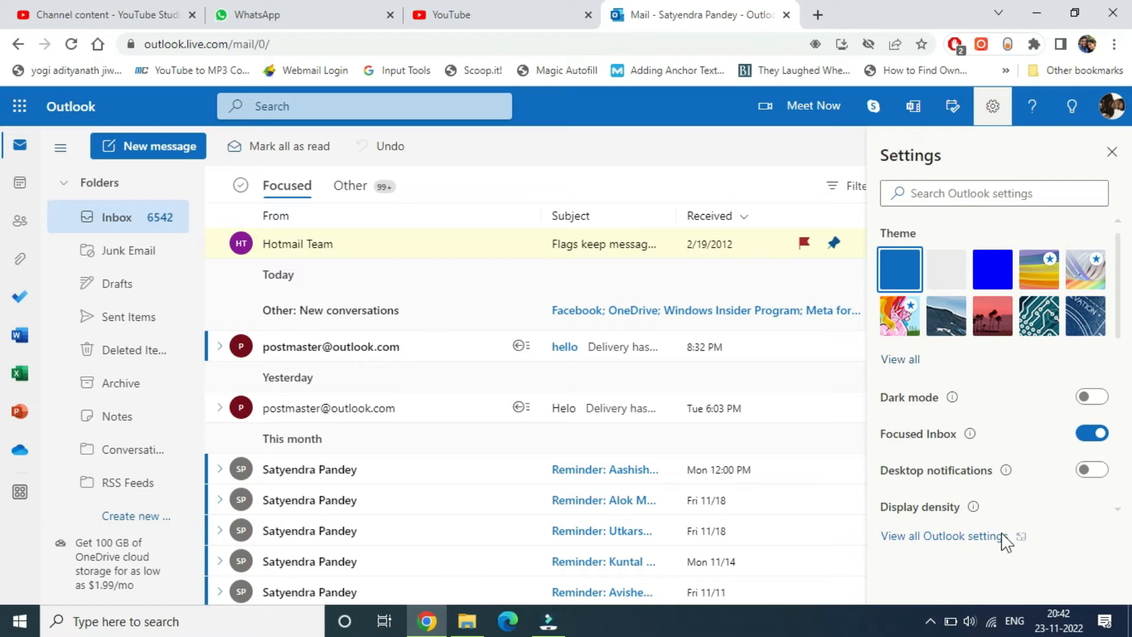
{"action": "left_click", "coordinate": [941, 535]}
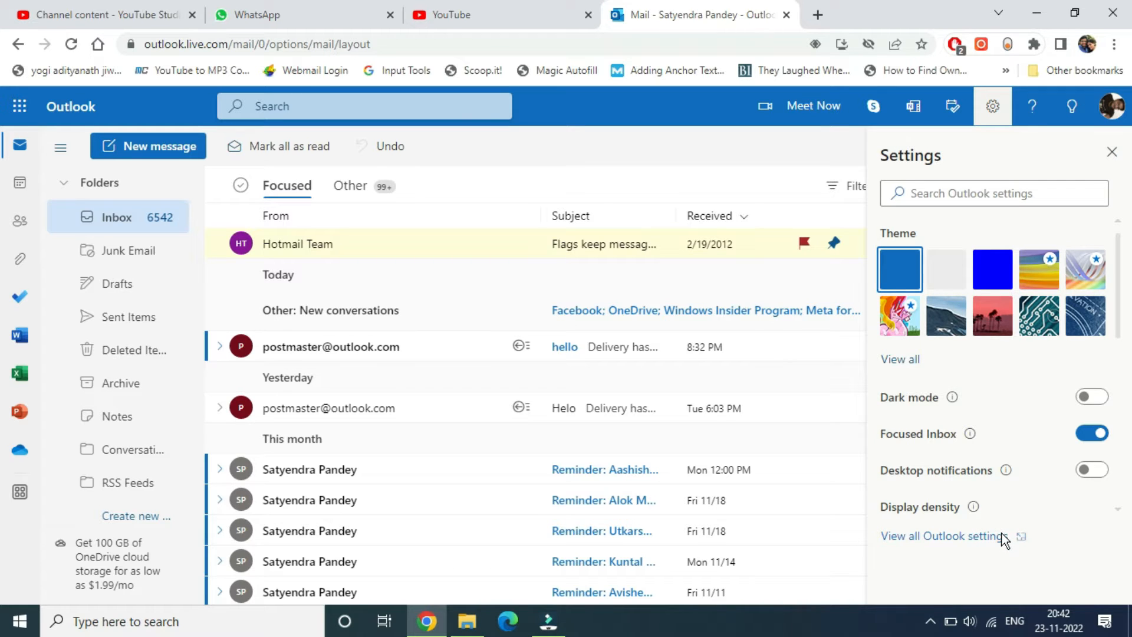
{"action": "left_click", "coordinate": [945, 536]}
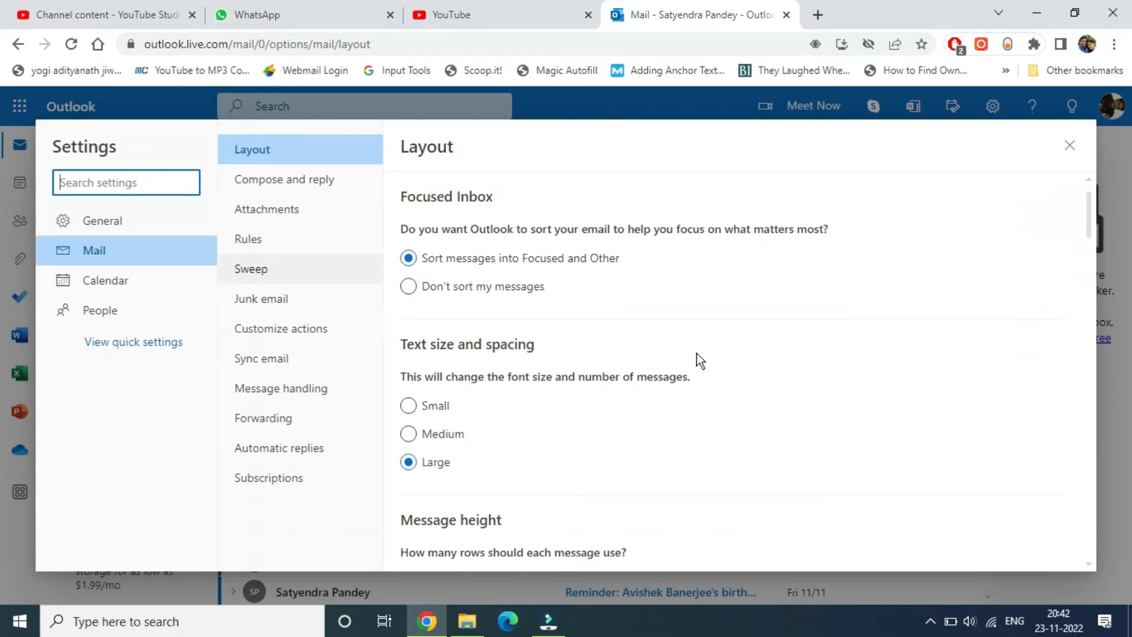
{"action": "mouse_move", "coordinate": [755, 240]}
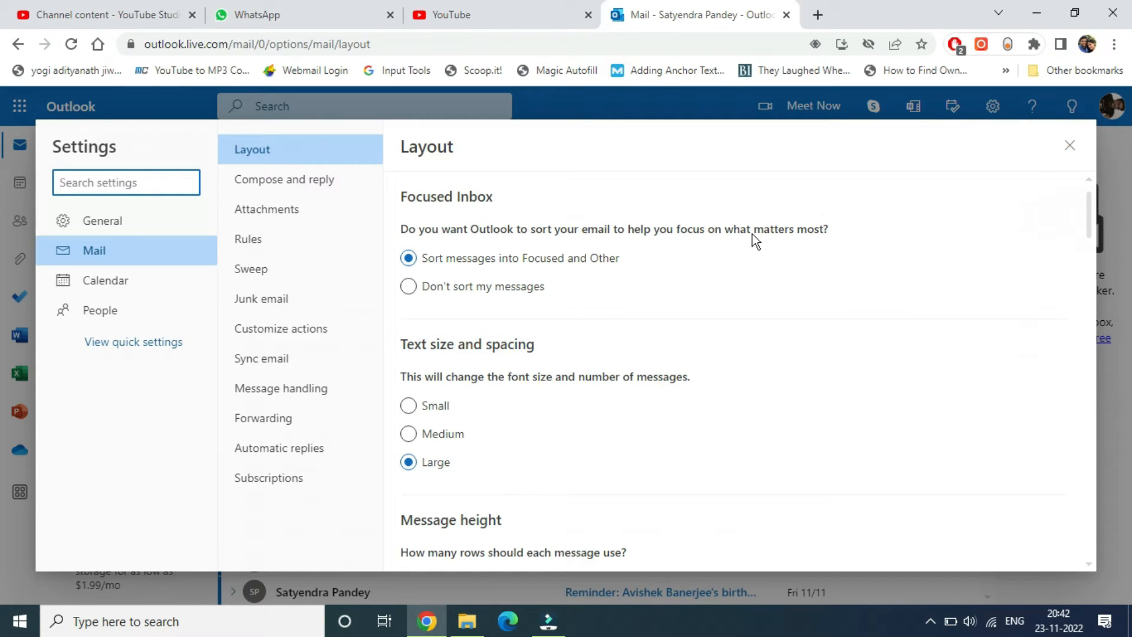
{"action": "mouse_move", "coordinate": [329, 115]}
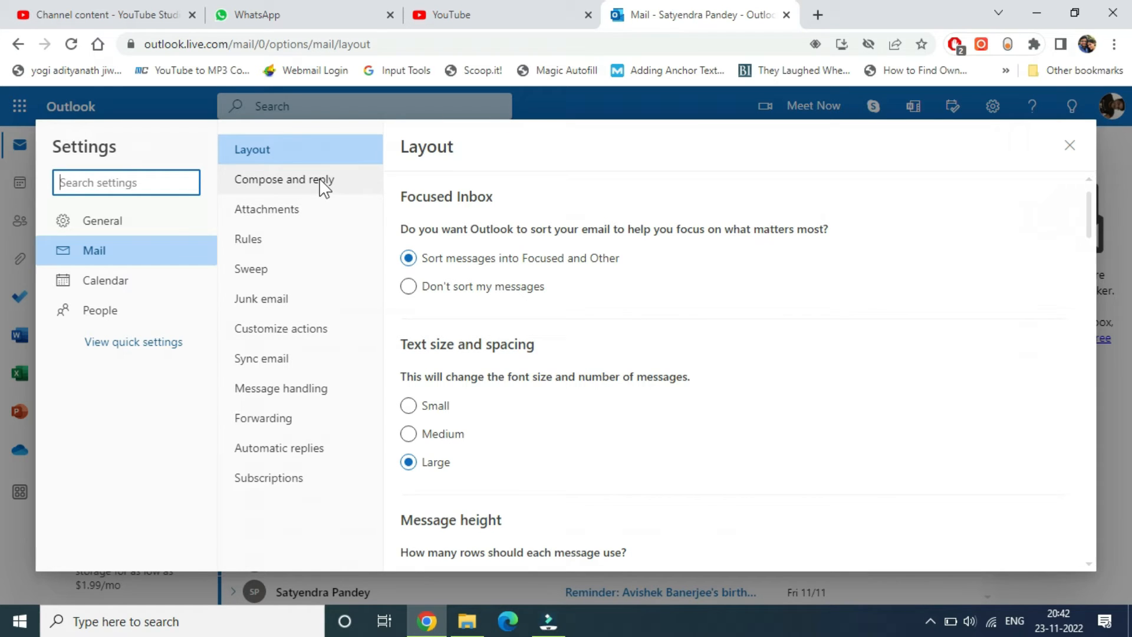
- Show Mail > Compose and reply and scroll to the Undo send slider, currently at 0
{"action": "left_click", "coordinate": [284, 180]}
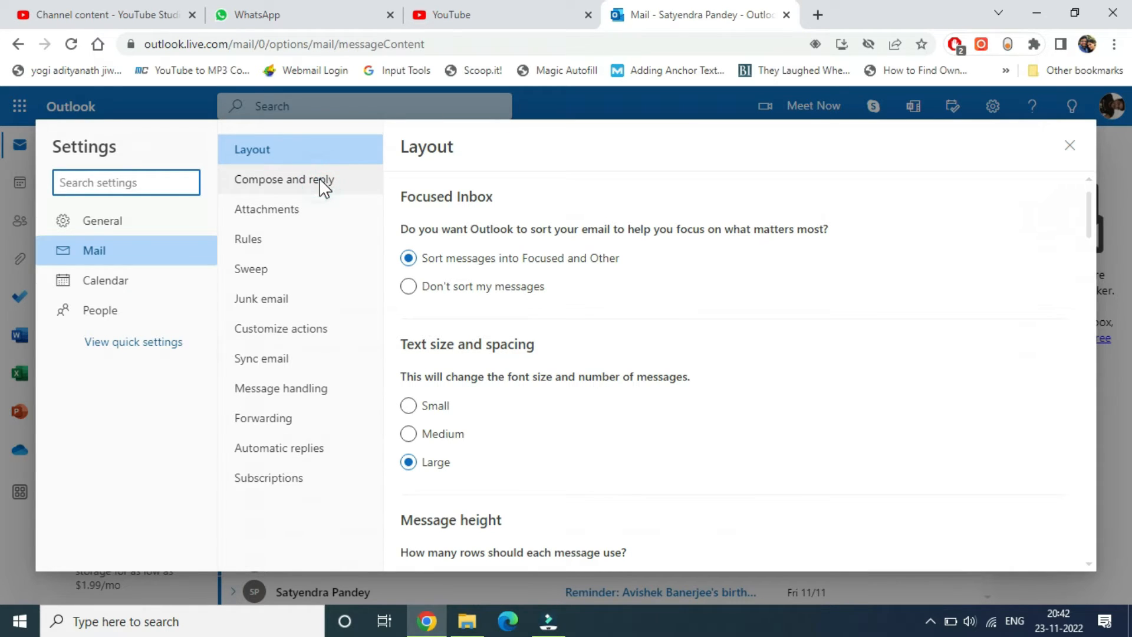
{"action": "left_click", "coordinate": [284, 179]}
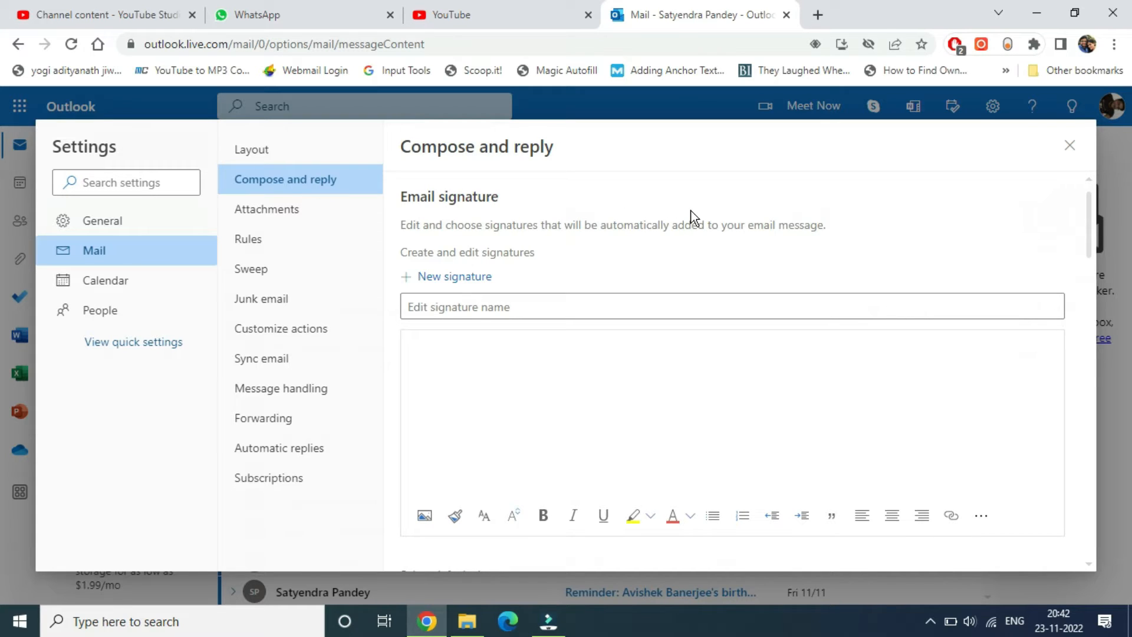
{"action": "scroll", "scroll_direction": "down", "scroll_amount": 3}
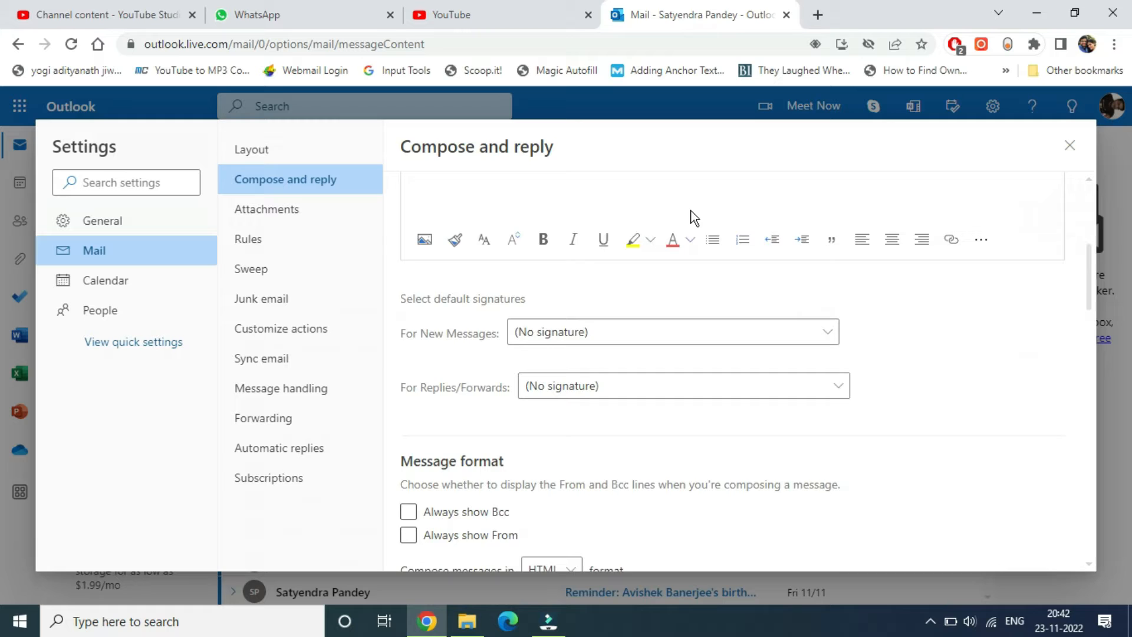
{"action": "scroll", "scroll_direction": "down", "scroll_amount": 3}
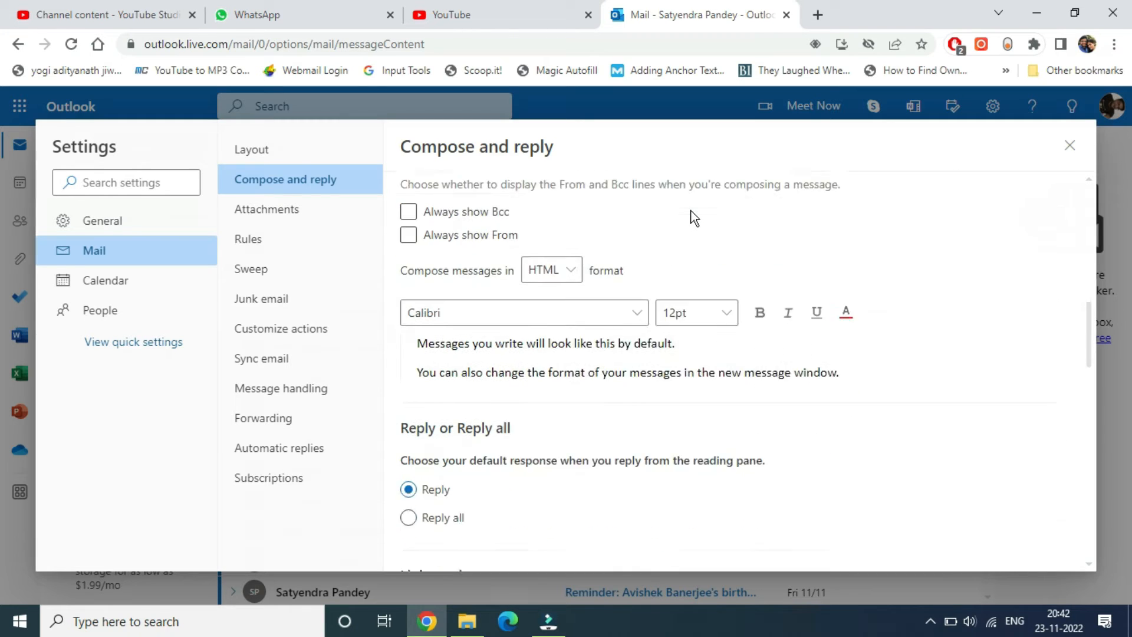
{"action": "scroll", "scroll_direction": "down", "scroll_amount": 3}
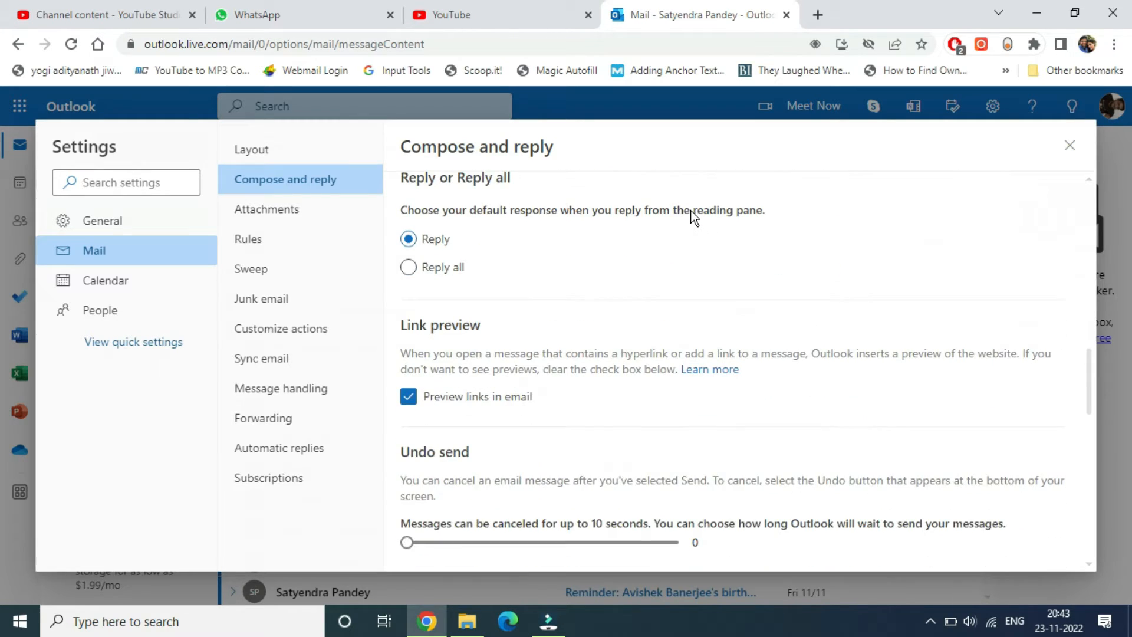
{"action": "scroll", "scroll_direction": "down", "scroll_amount": 3}
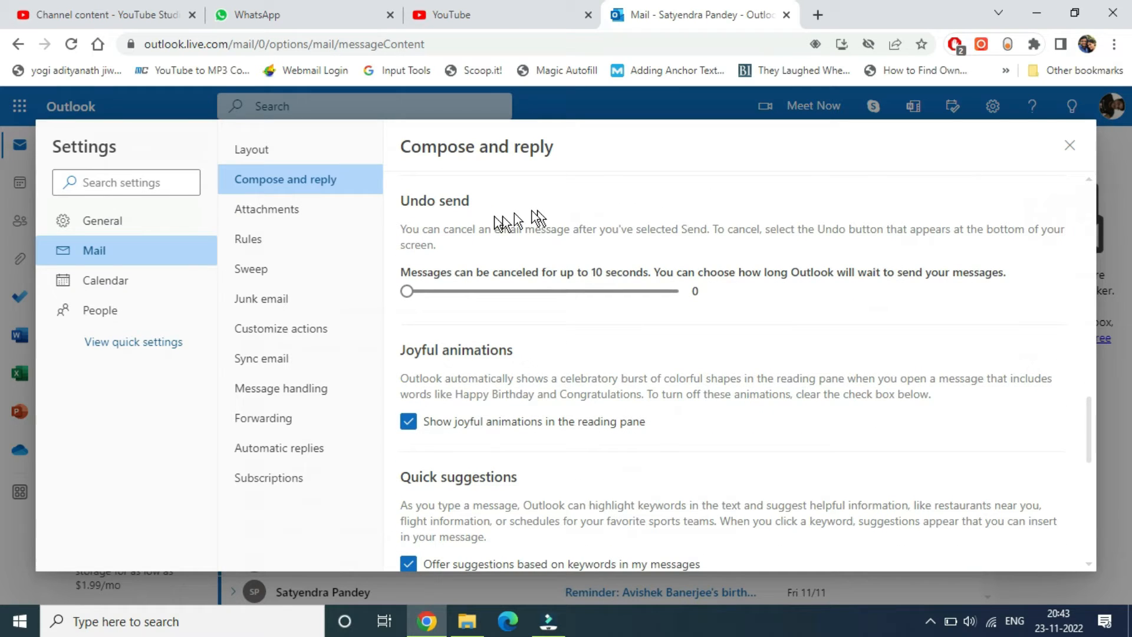
{"action": "mouse_move", "coordinate": [675, 243]}
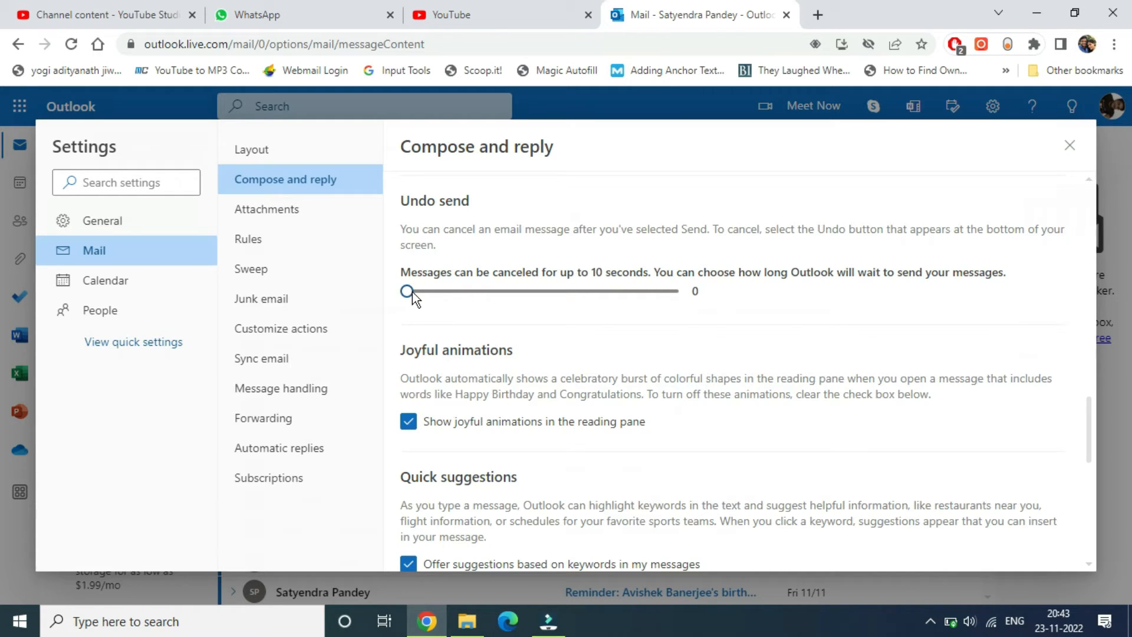
- Drag the Undo send slider up to 10 seconds and save the change
{"action": "left_click_drag", "start_coordinate": [409, 292], "coordinate": [542, 291]}
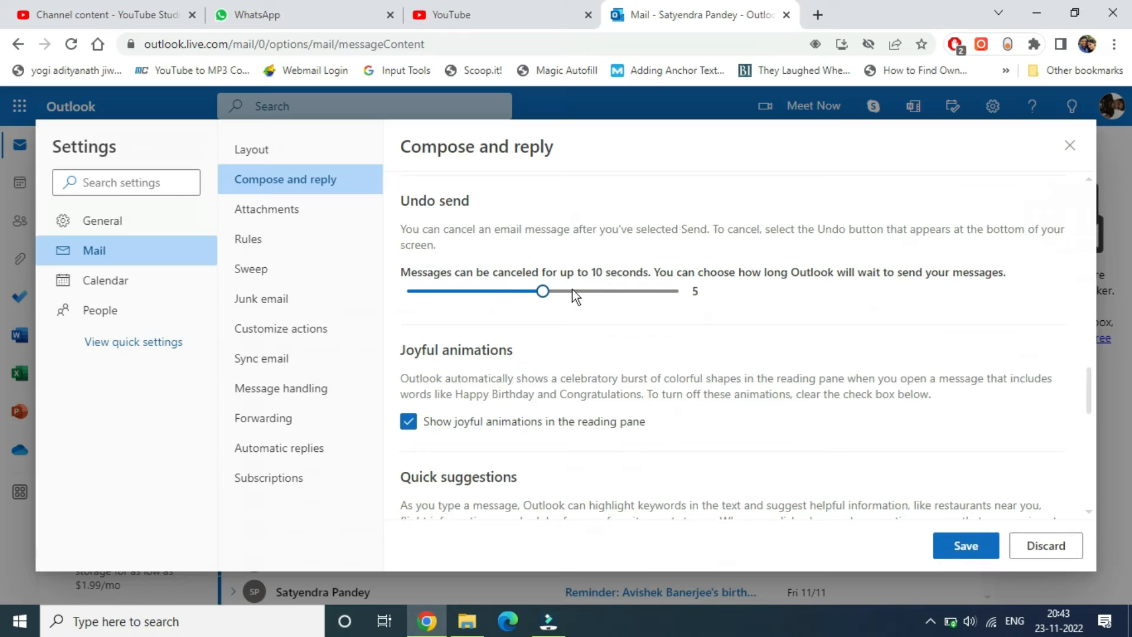
{"action": "left_click_drag", "start_coordinate": [542, 291], "coordinate": [674, 291]}
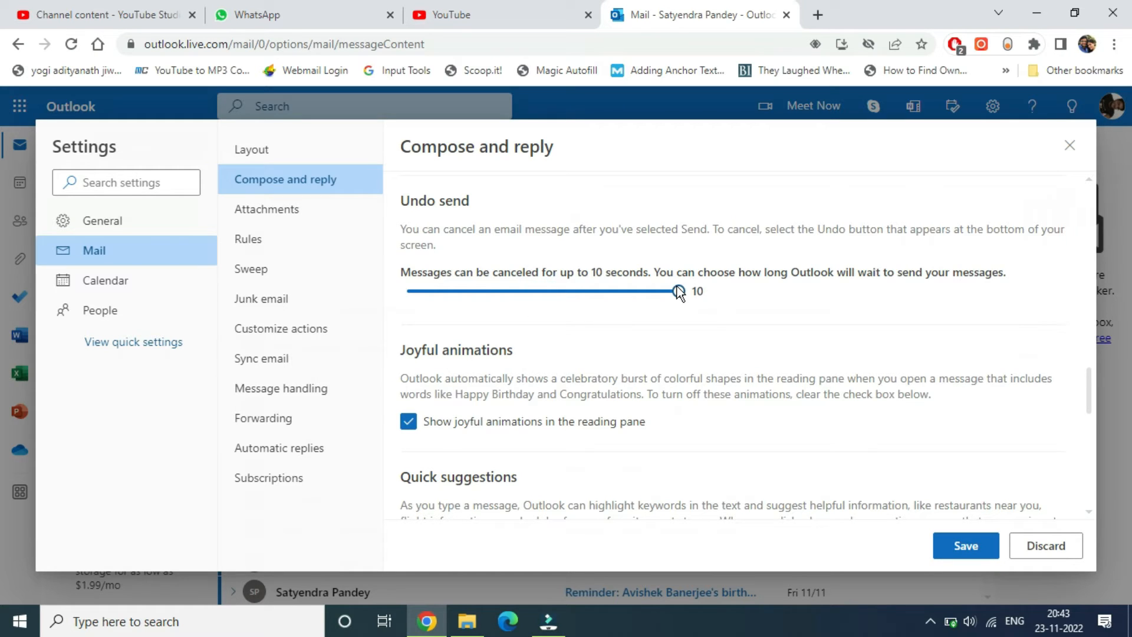
{"action": "left_click", "coordinate": [677, 291]}
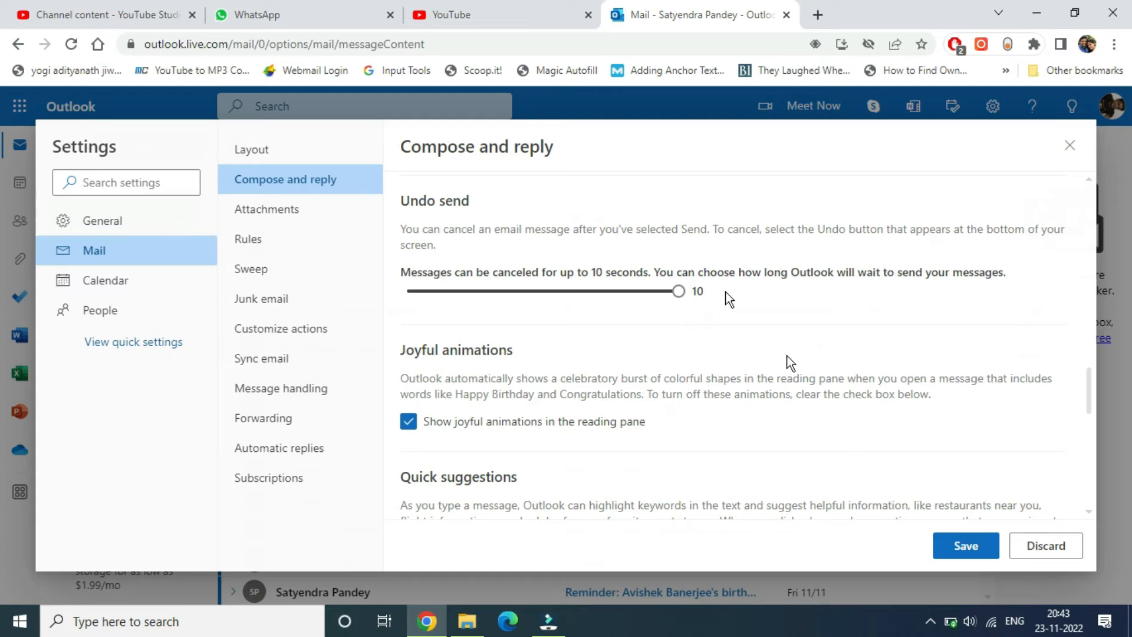
- Close the Settings dialog and return to the inbox
{"action": "left_click", "coordinate": [966, 545]}
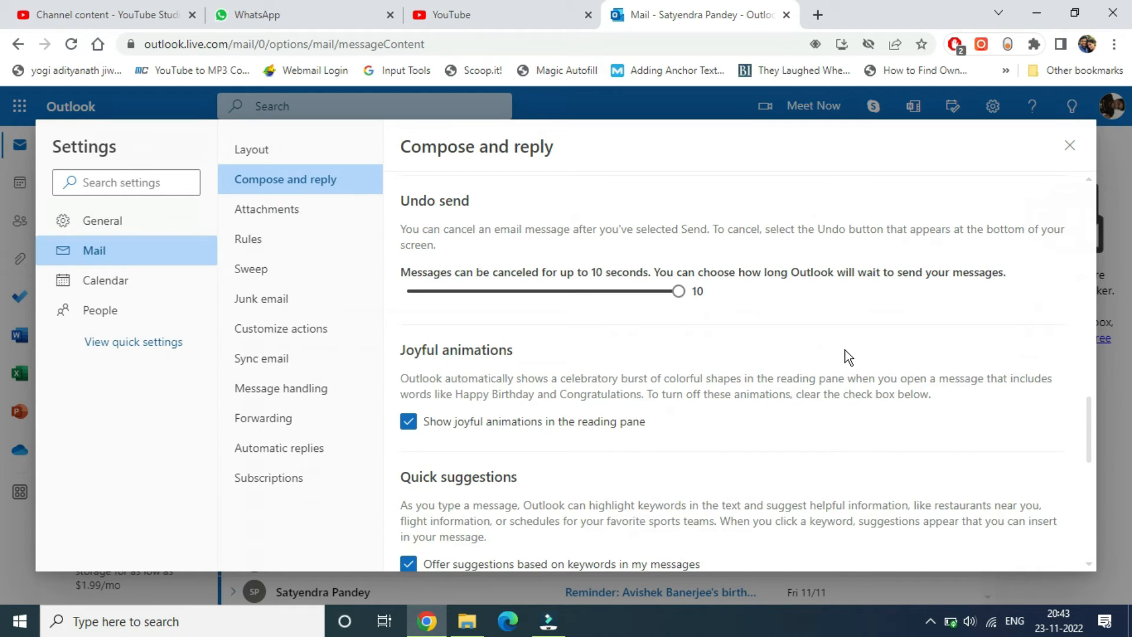
{"action": "scroll", "scroll_direction": "down", "scroll_amount": 3}
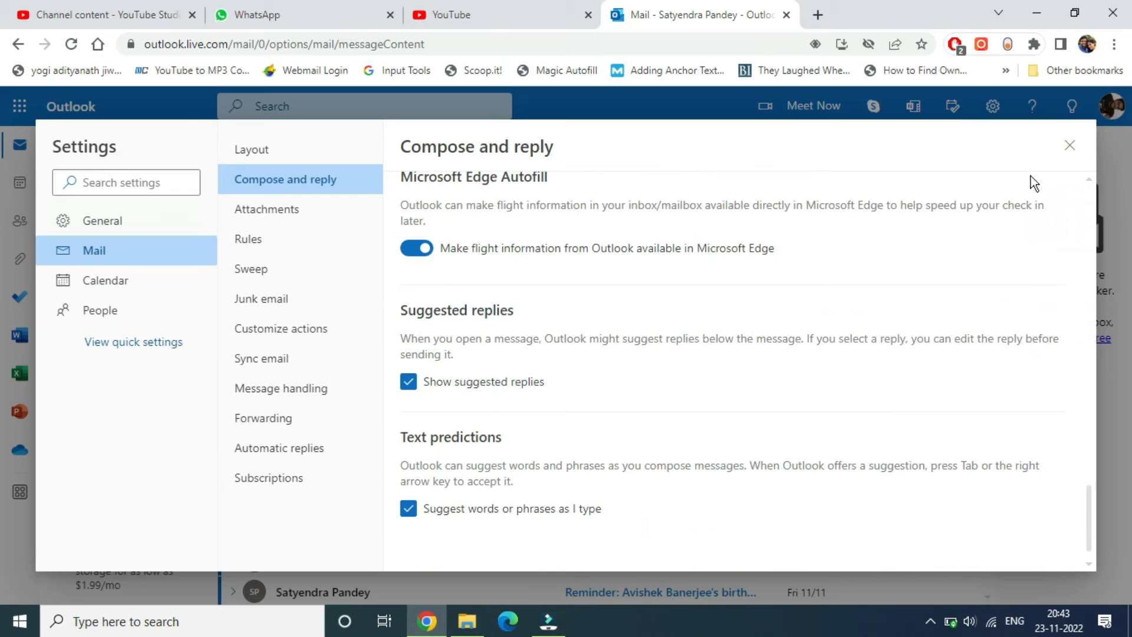
{"action": "left_click", "coordinate": [1070, 145]}
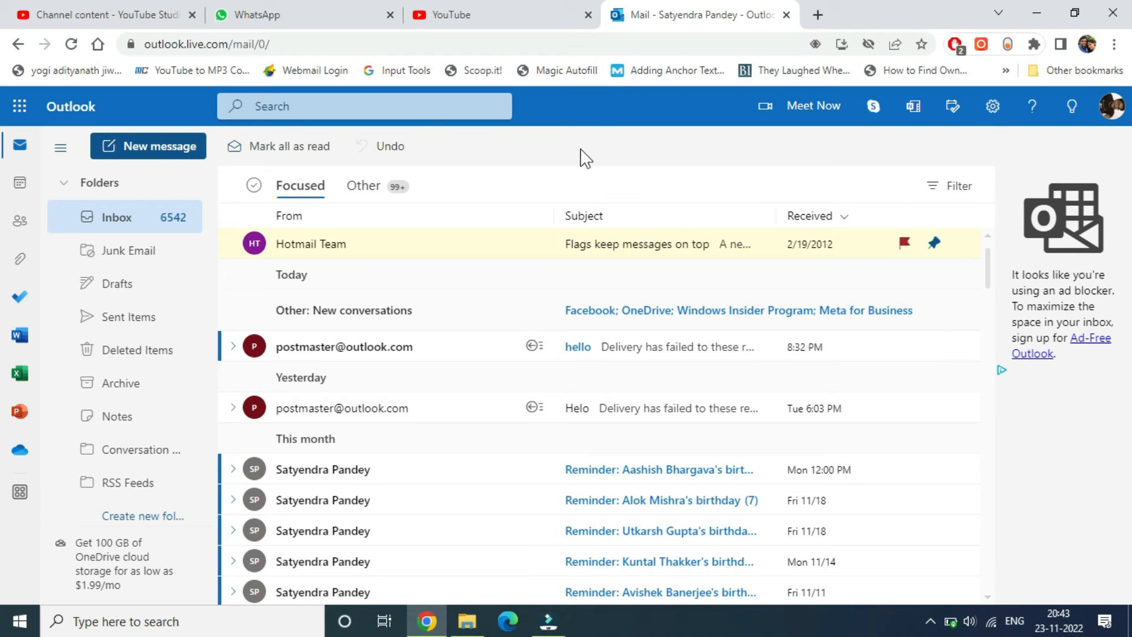
- Start a new message and enter the Gmail recipient address, correcting a typo
{"action": "left_click", "coordinate": [148, 146]}
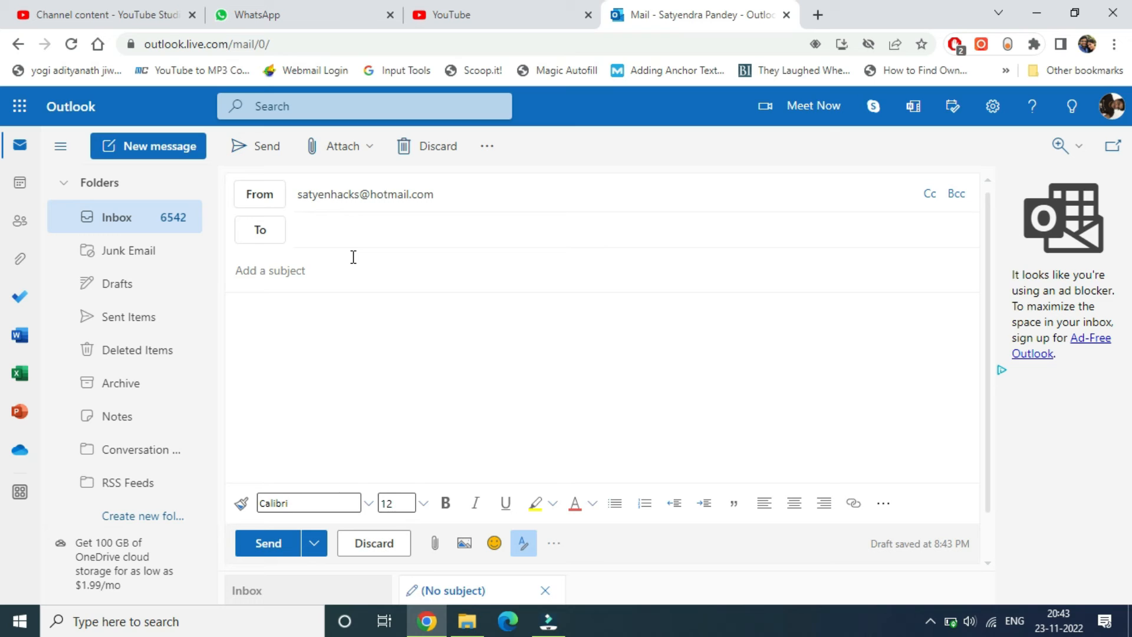
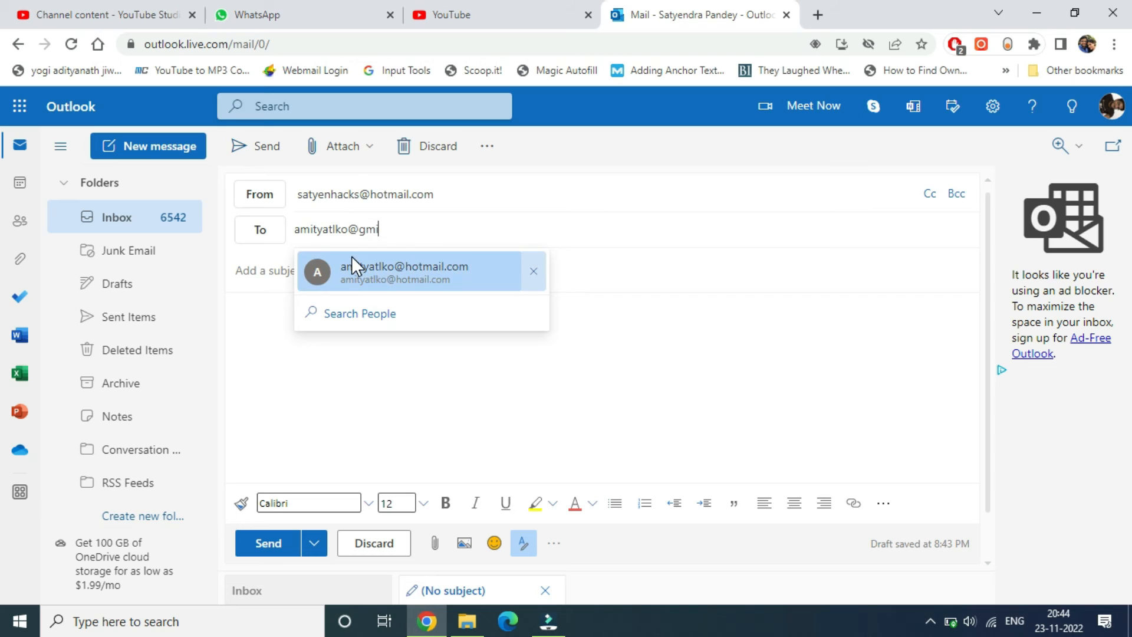
- Give the draft the subject 'hello' and the body text 'hi'
{"action": "left_click", "coordinate": [405, 271]}
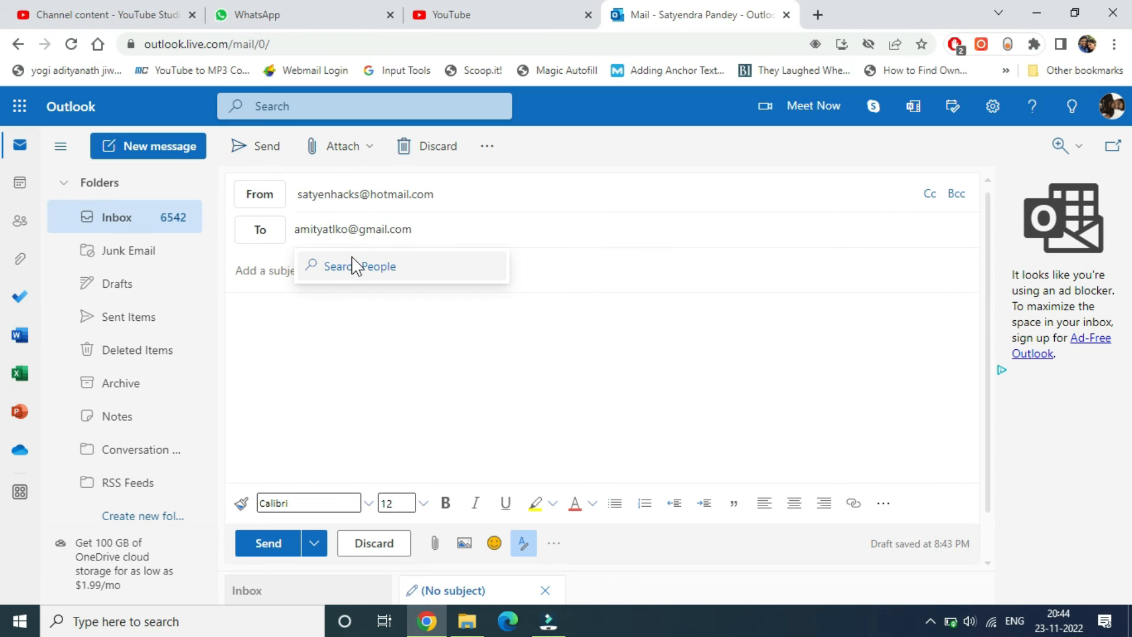
{"action": "type", "text": "h"}
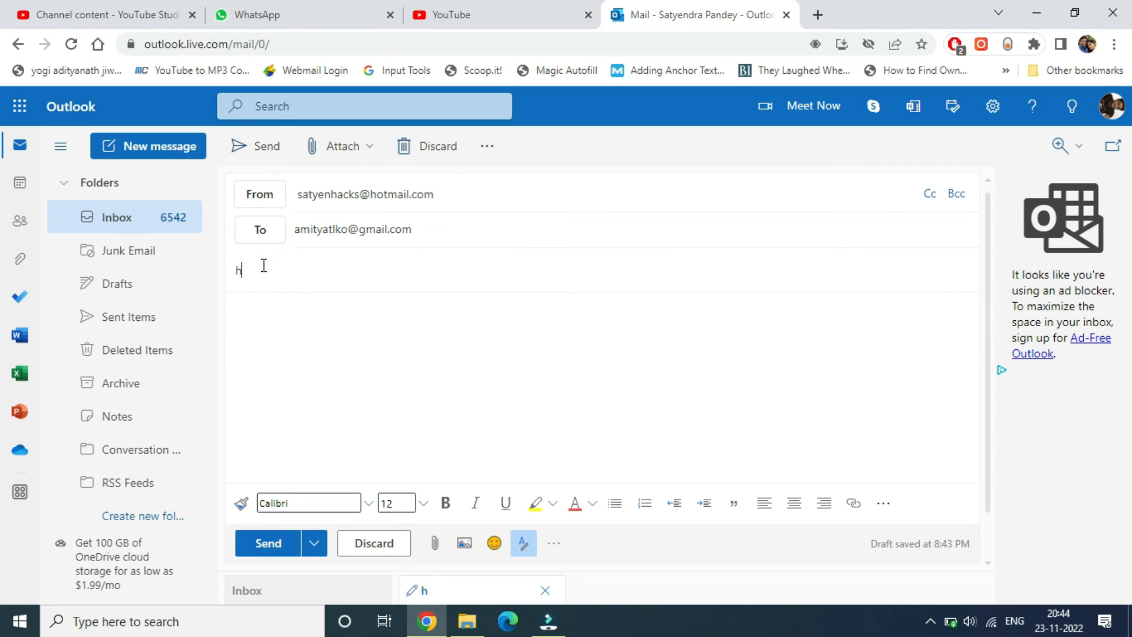
{"action": "type", "text": "ello"}
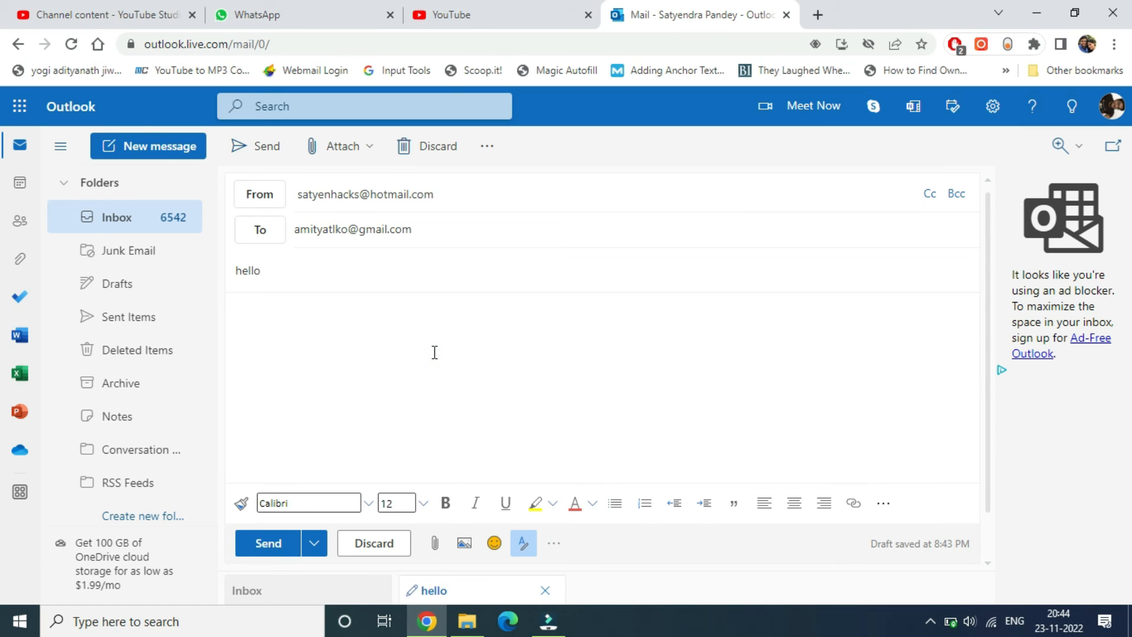
{"action": "type", "text": "hi"}
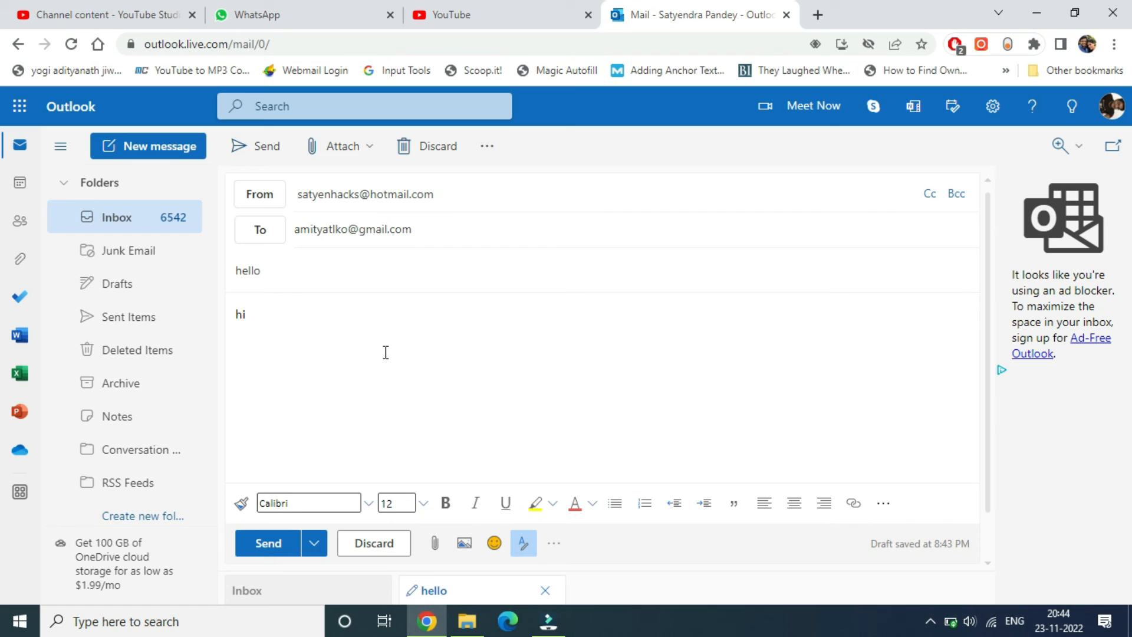
{"action": "mouse_move", "coordinate": [268, 542]}
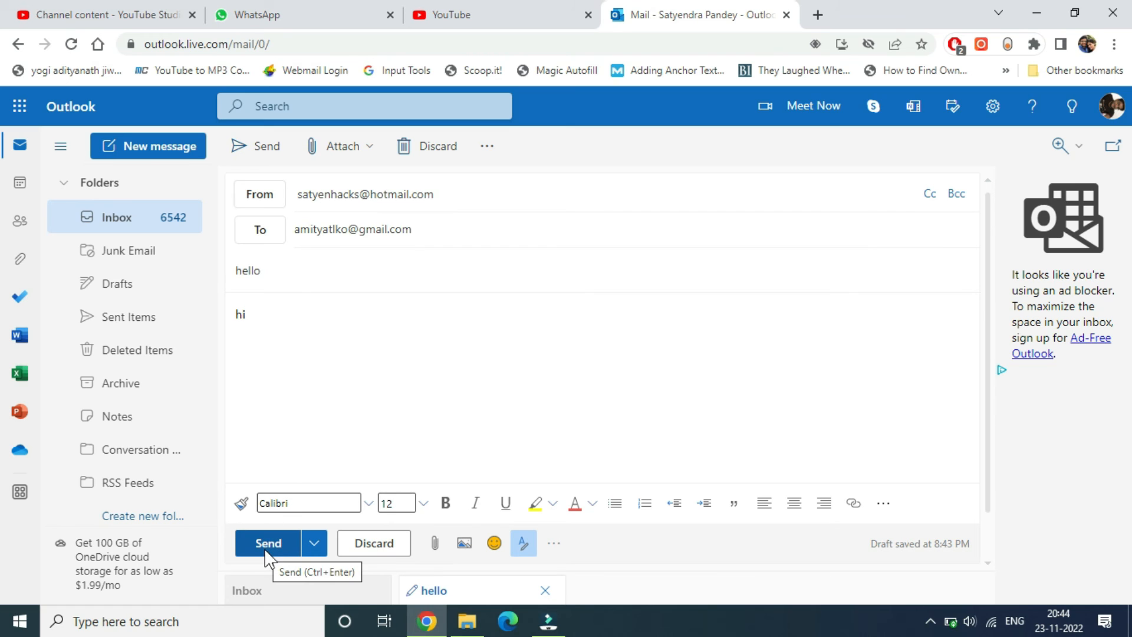
- Send the 'hello' email so the 'Sending... Undo' banner appears over the inbox
{"action": "left_click", "coordinate": [267, 542]}
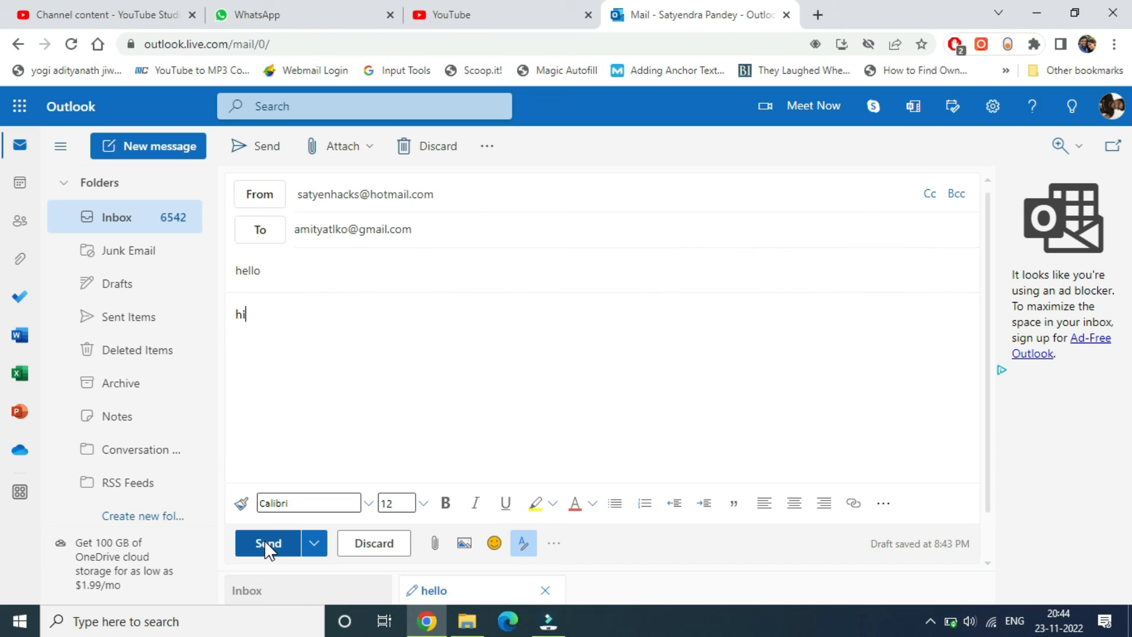
{"action": "left_click", "coordinate": [267, 542]}
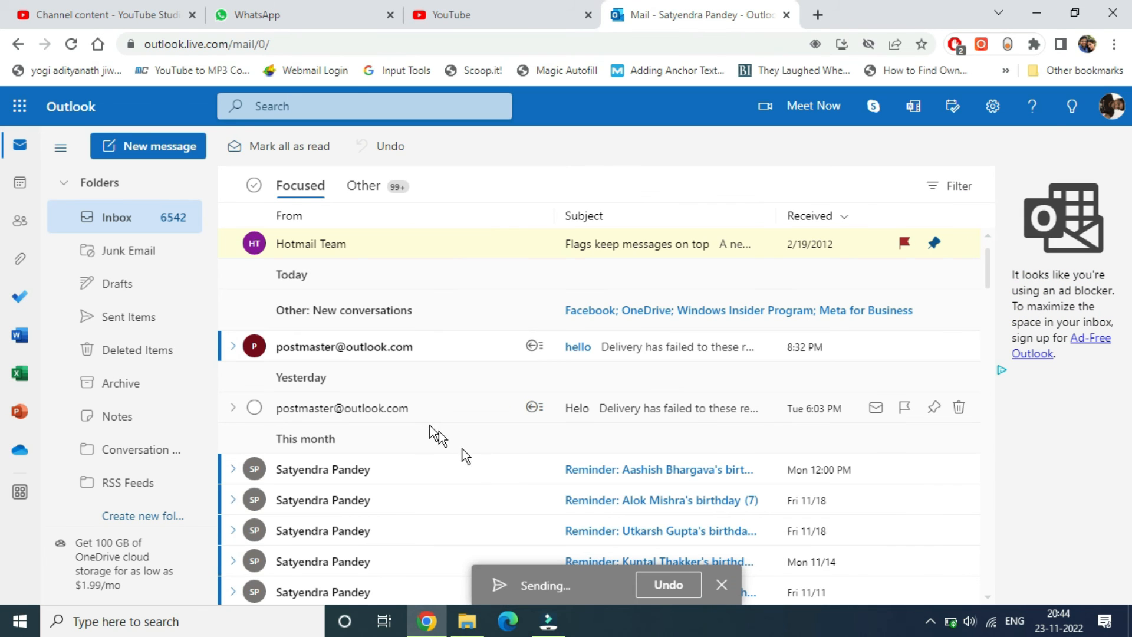